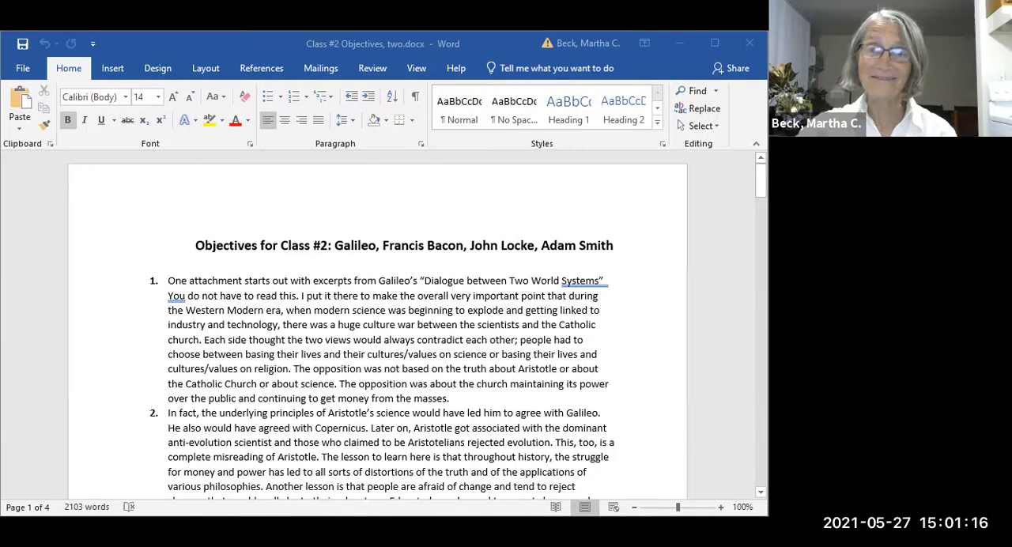
mouse_move(518, 402)
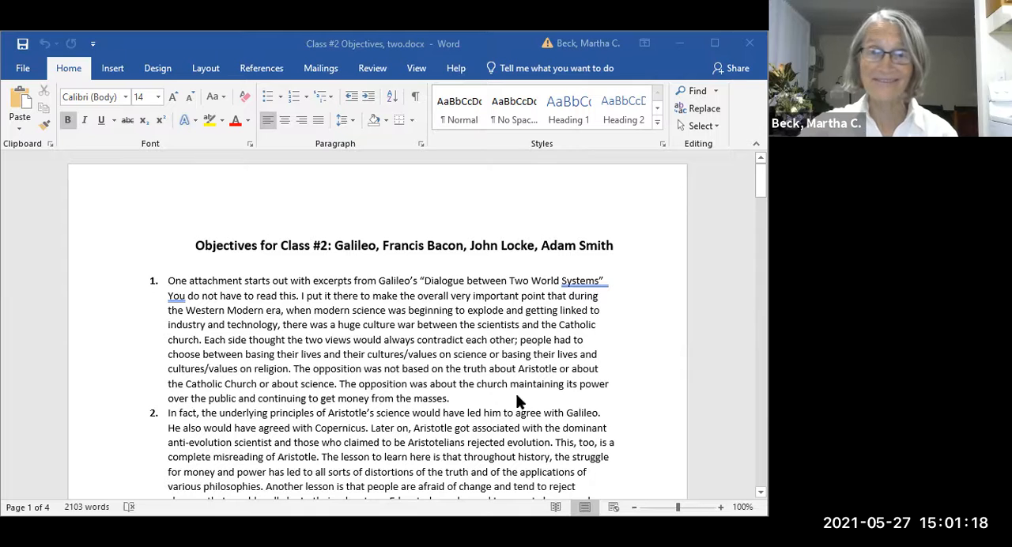
mouse_move(447, 346)
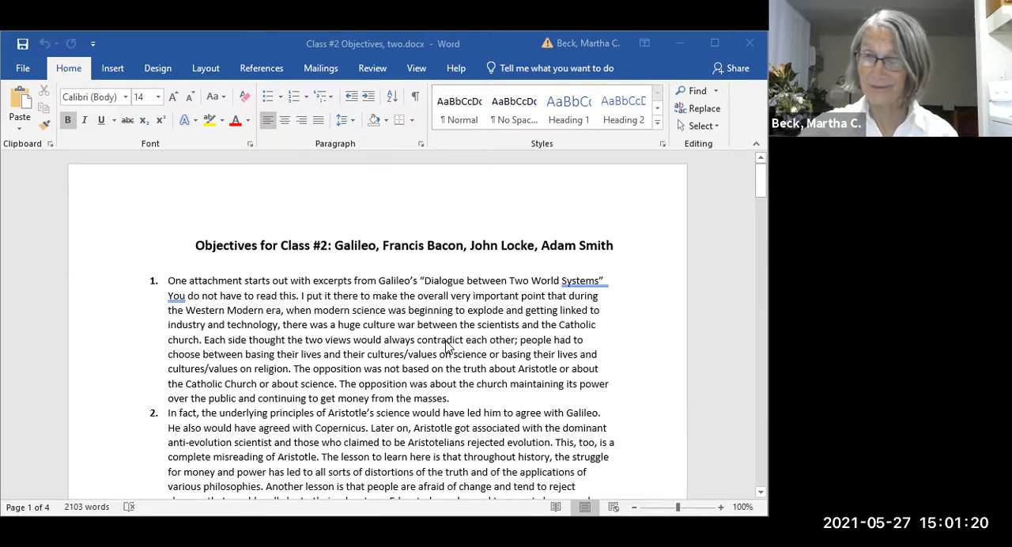
scroll(down, 3)
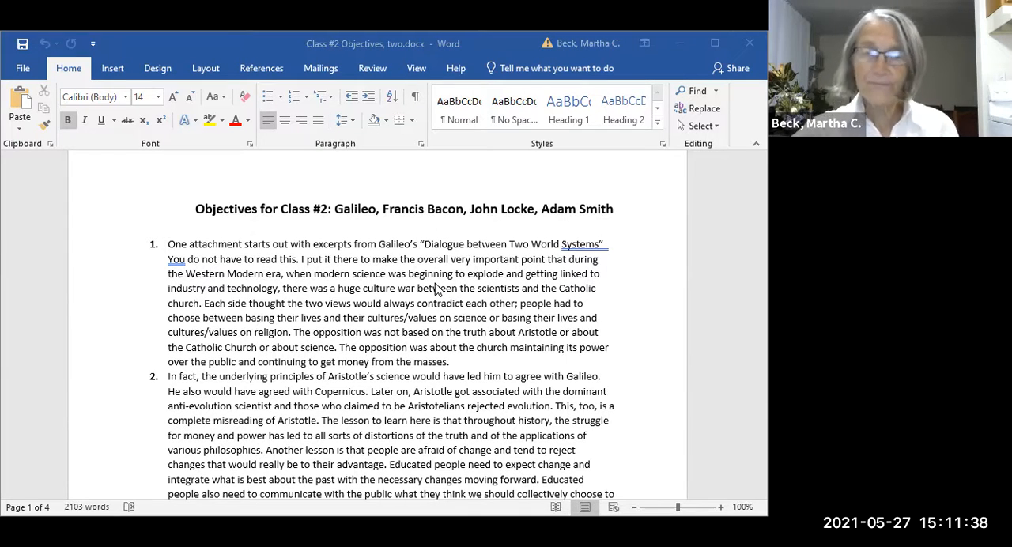
scroll(down, 3)
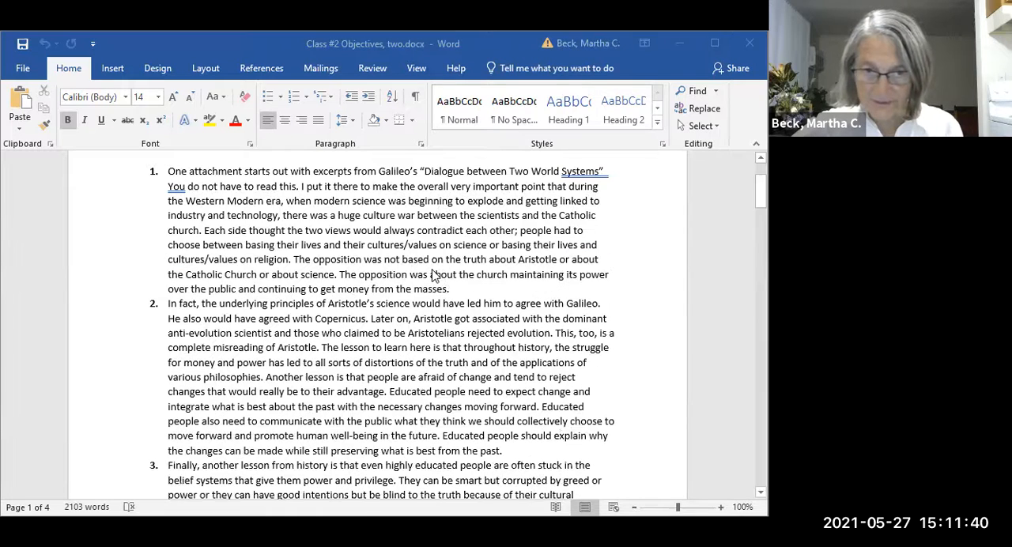
scroll(down, 3)
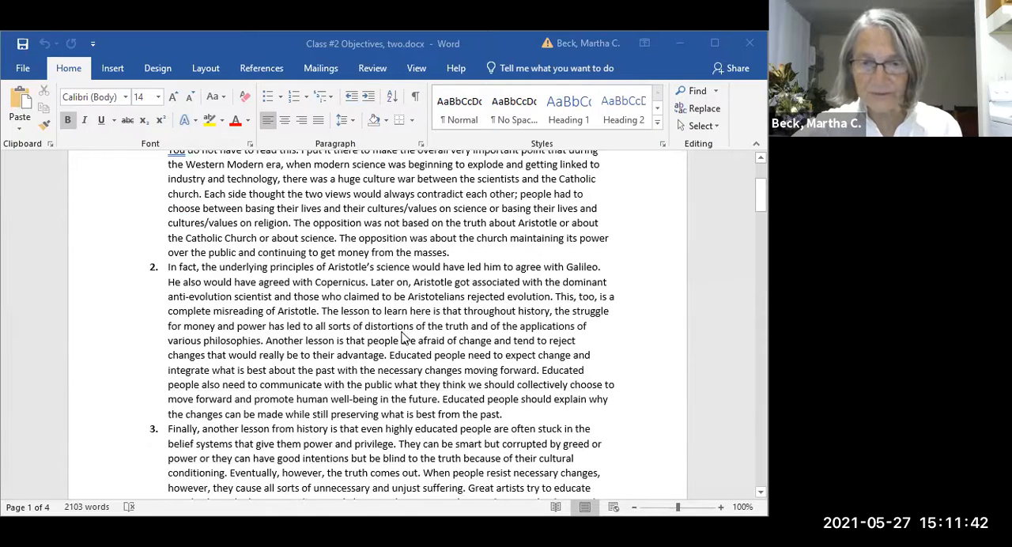
scroll(down, 3)
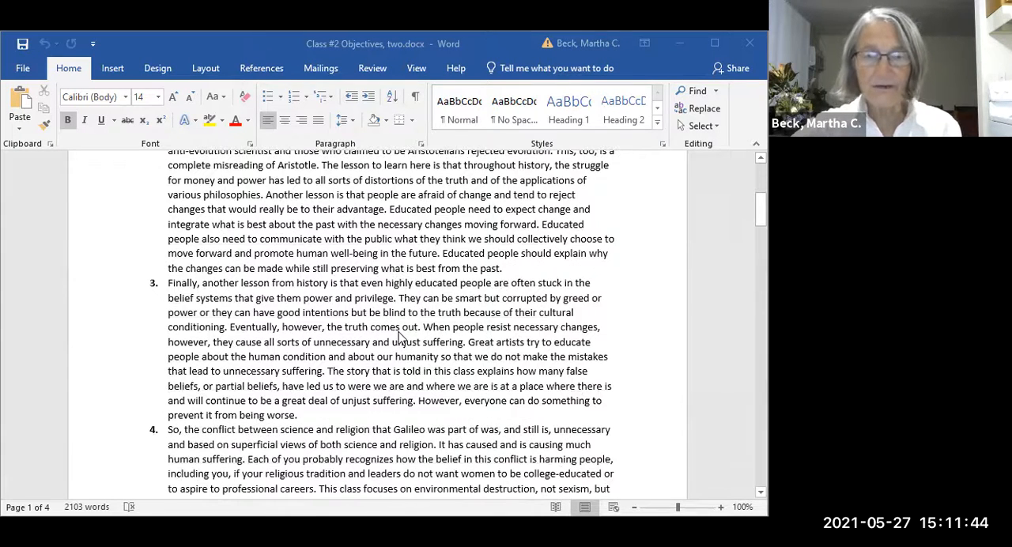
scroll(down, 3)
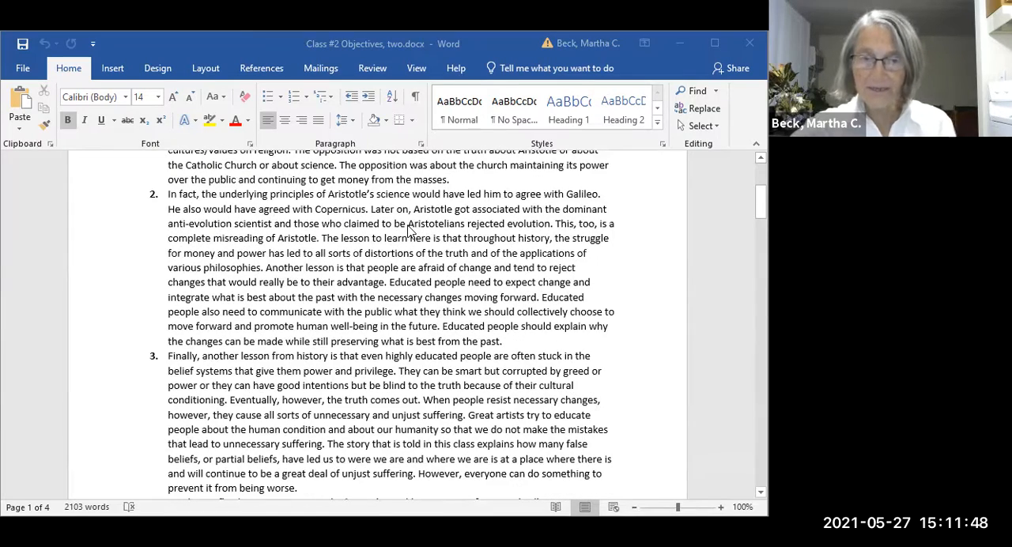
scroll(down, 3)
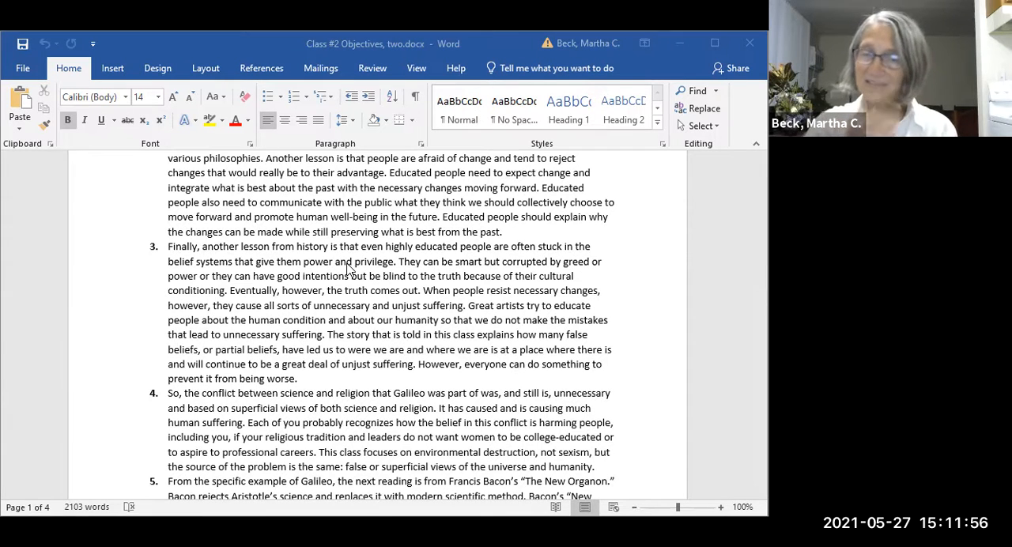
mouse_move(371, 270)
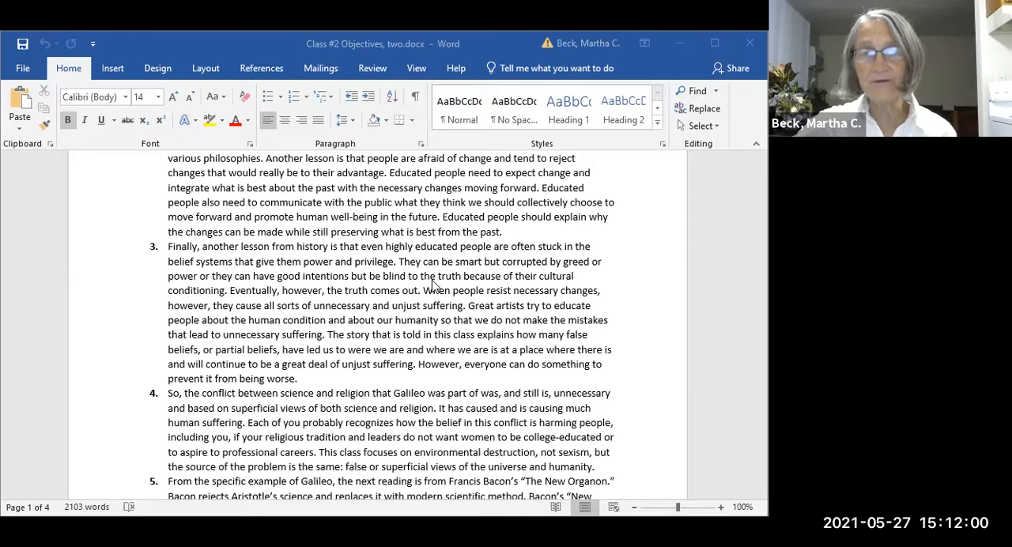
mouse_move(313, 272)
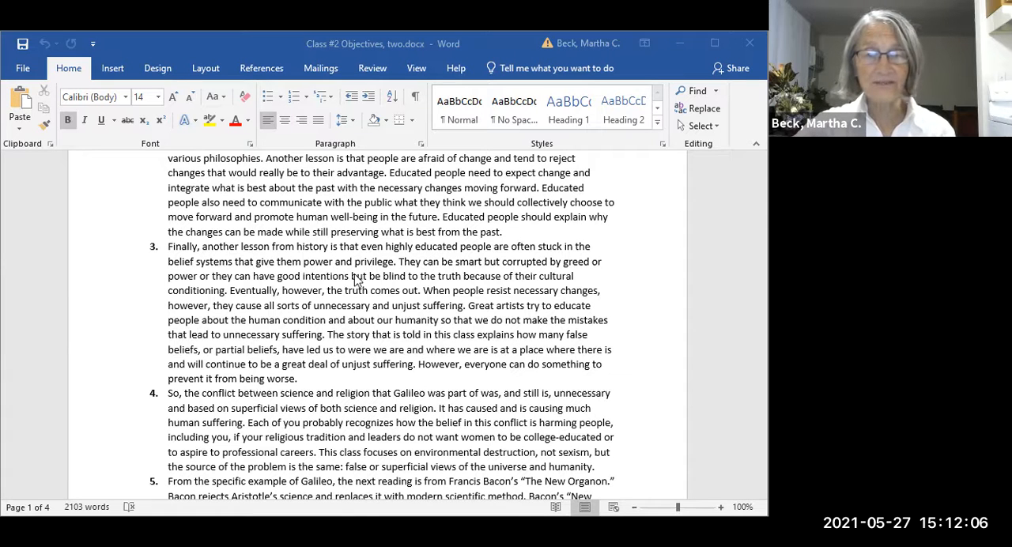
scroll(down, 3)
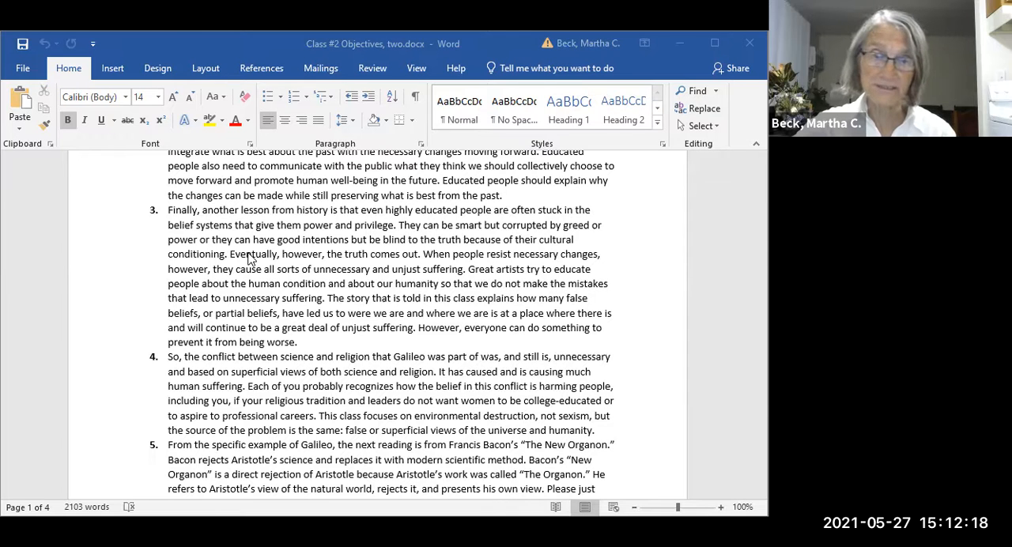
mouse_move(352, 265)
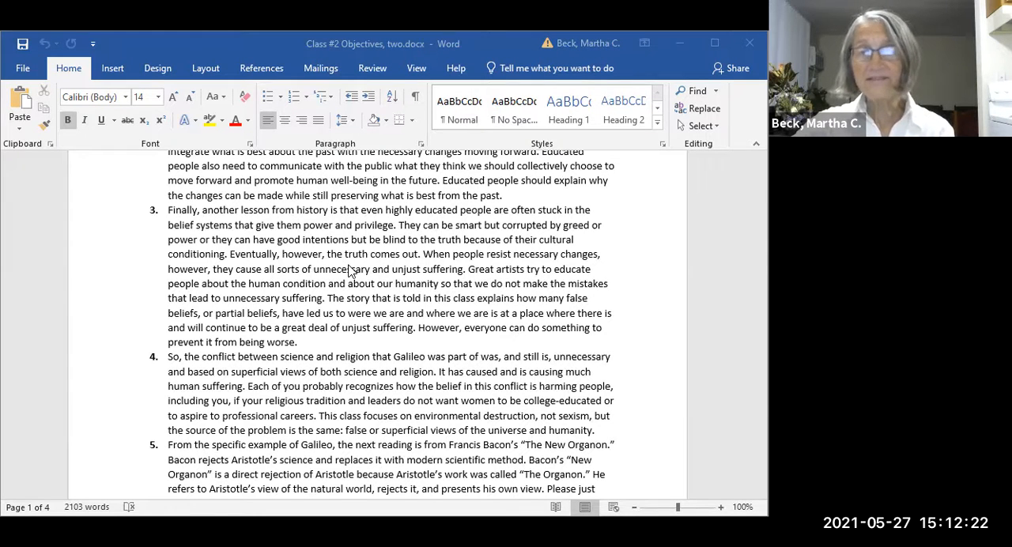
mouse_move(373, 275)
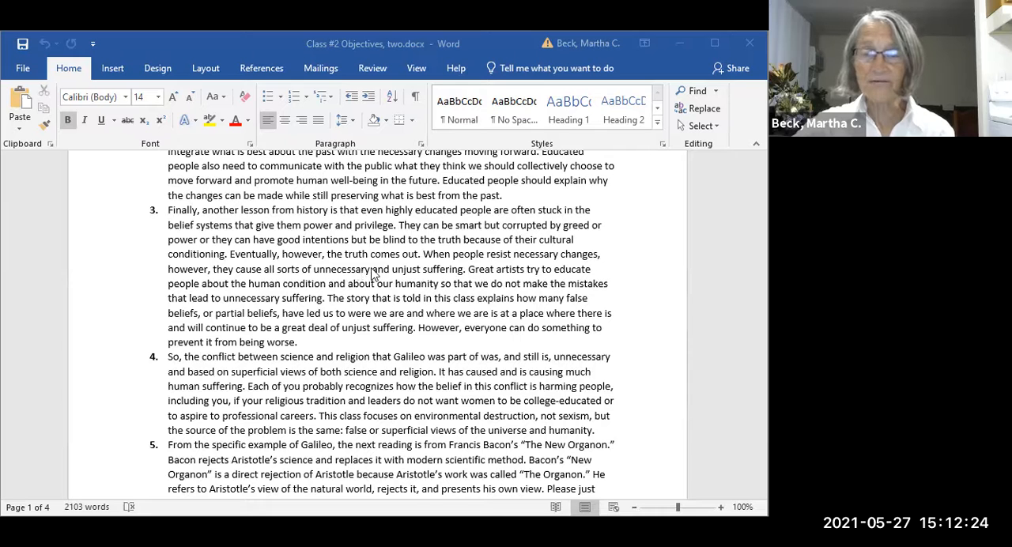
scroll(down, 3)
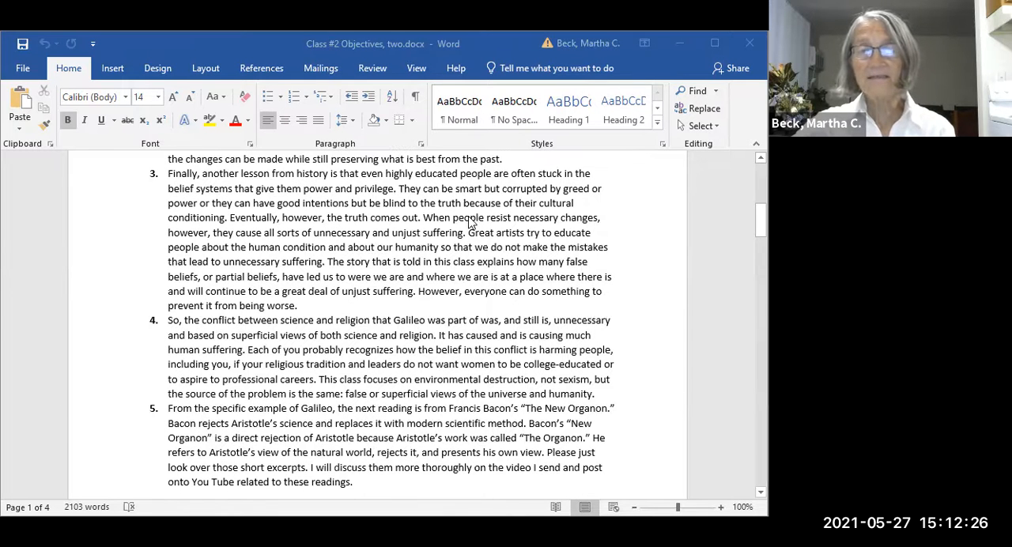
mouse_move(523, 232)
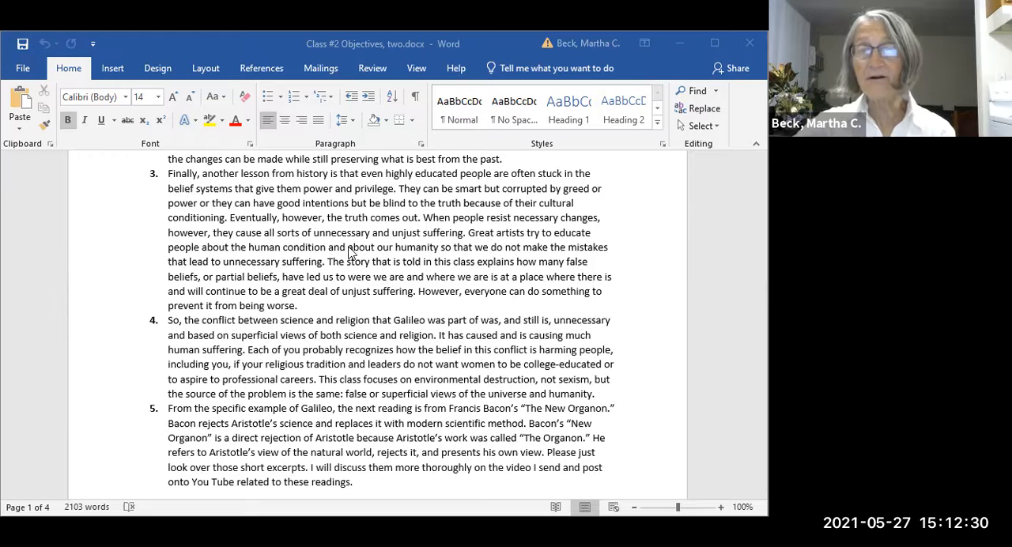
mouse_move(378, 247)
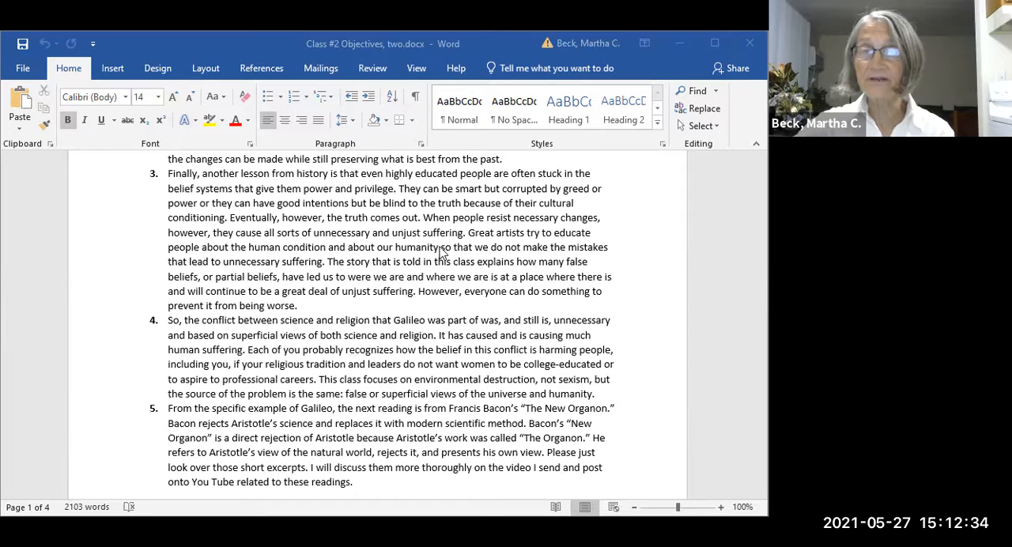
mouse_move(319, 262)
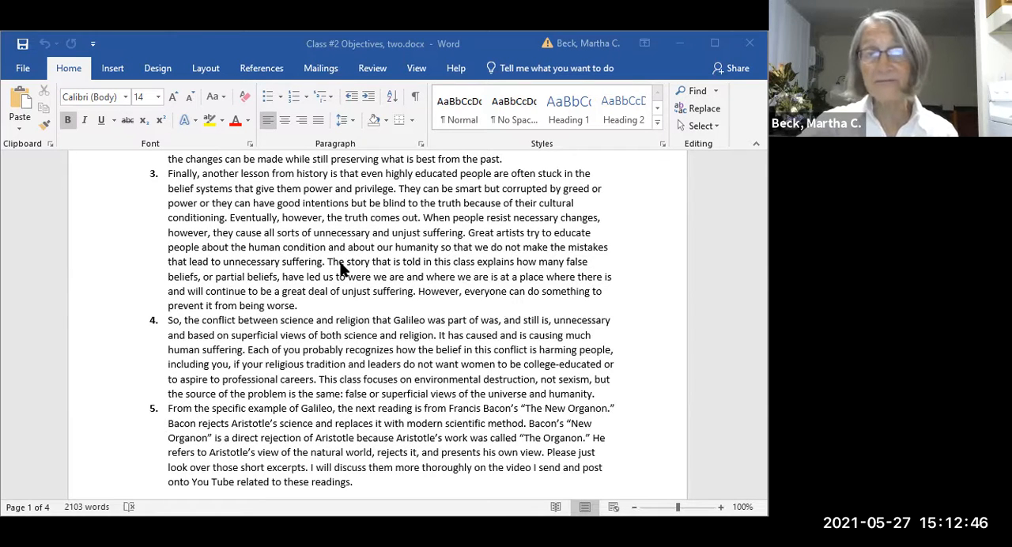
scroll(down, 3)
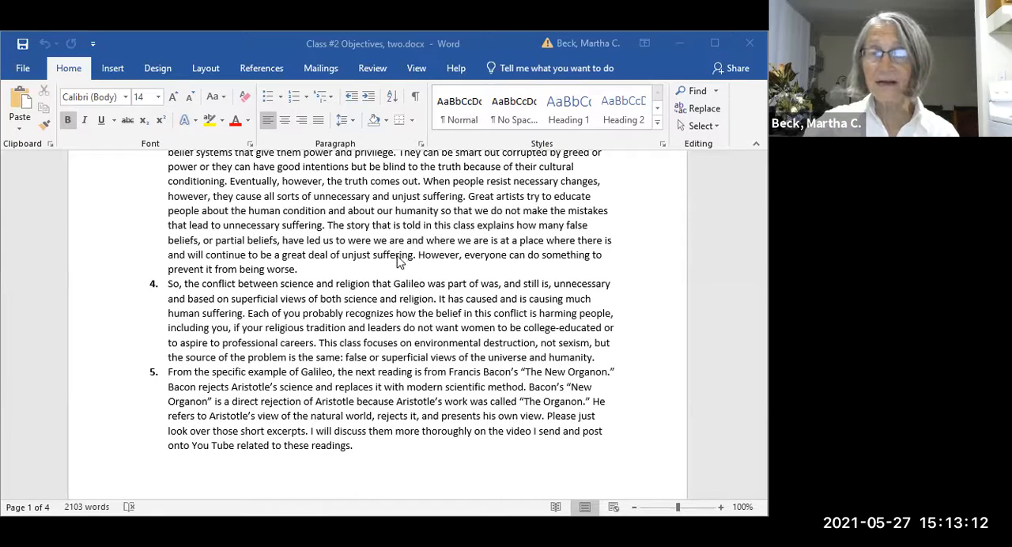
mouse_move(376, 274)
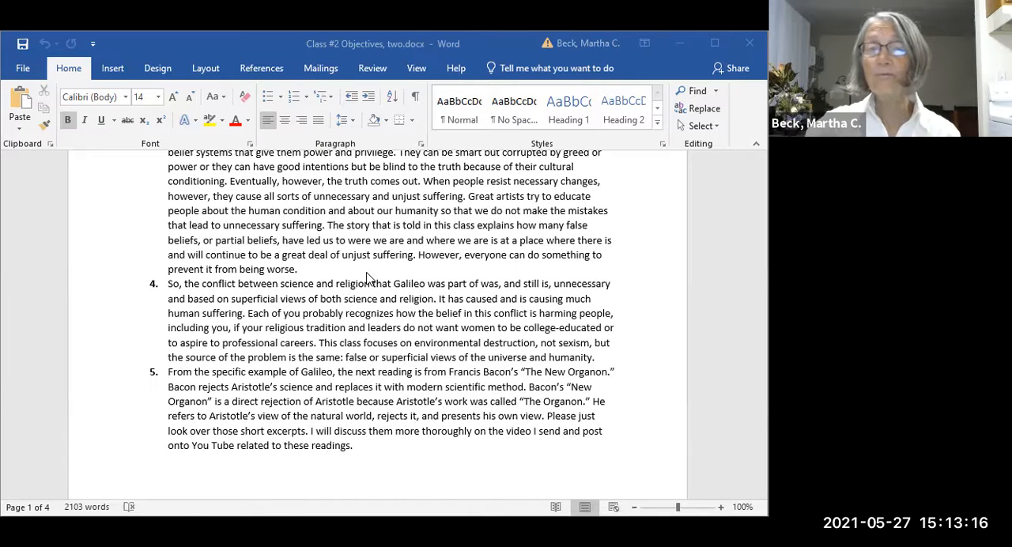
mouse_move(383, 262)
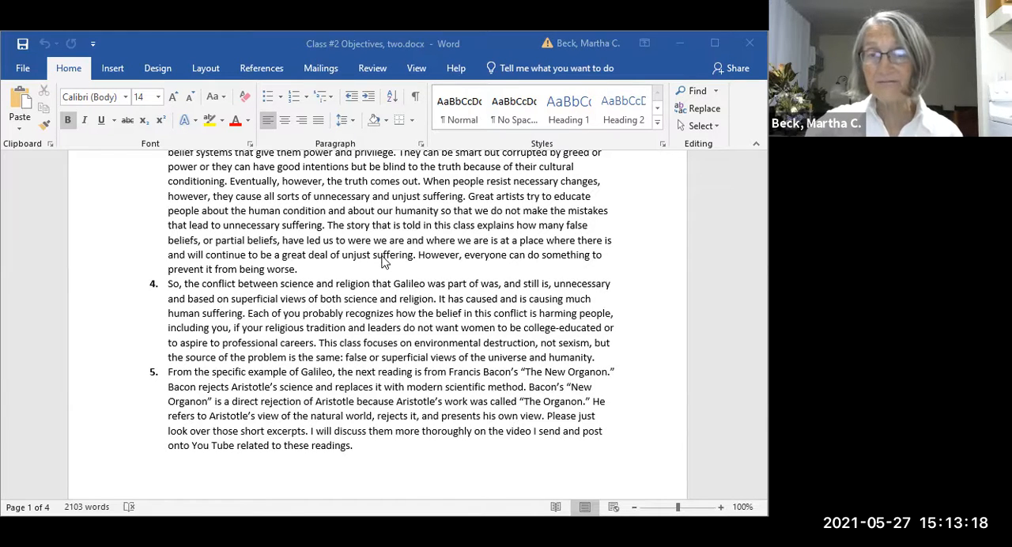
mouse_move(372, 269)
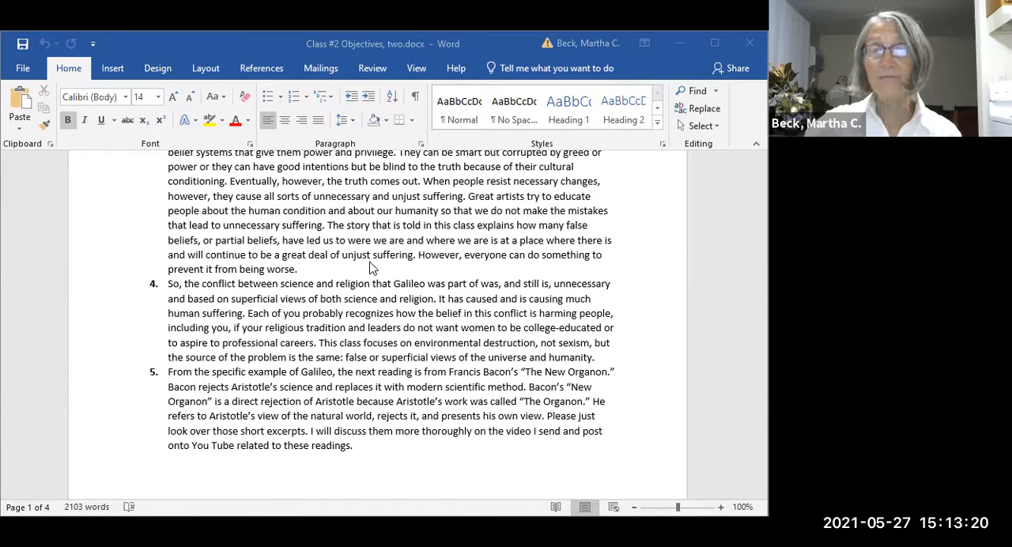
mouse_move(329, 273)
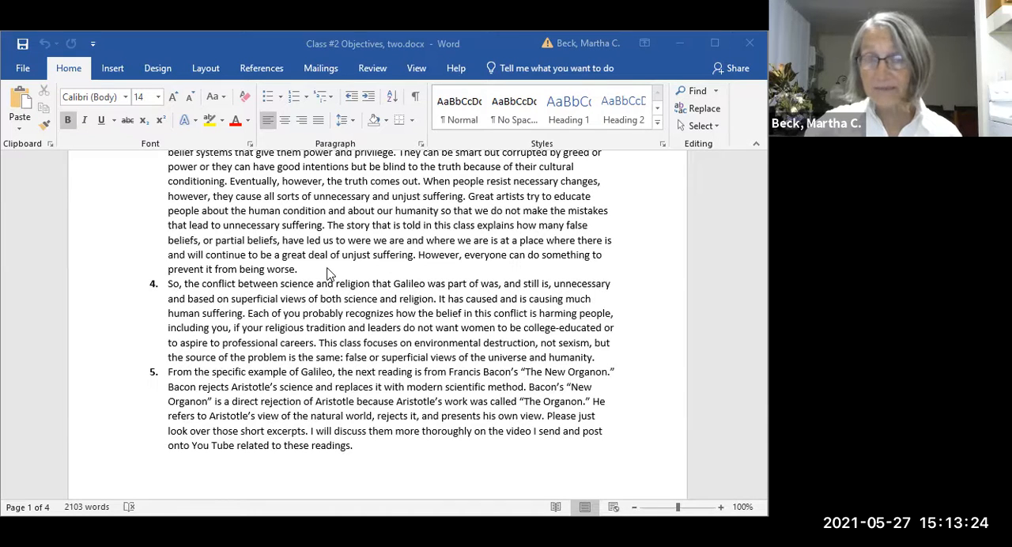
mouse_move(352, 277)
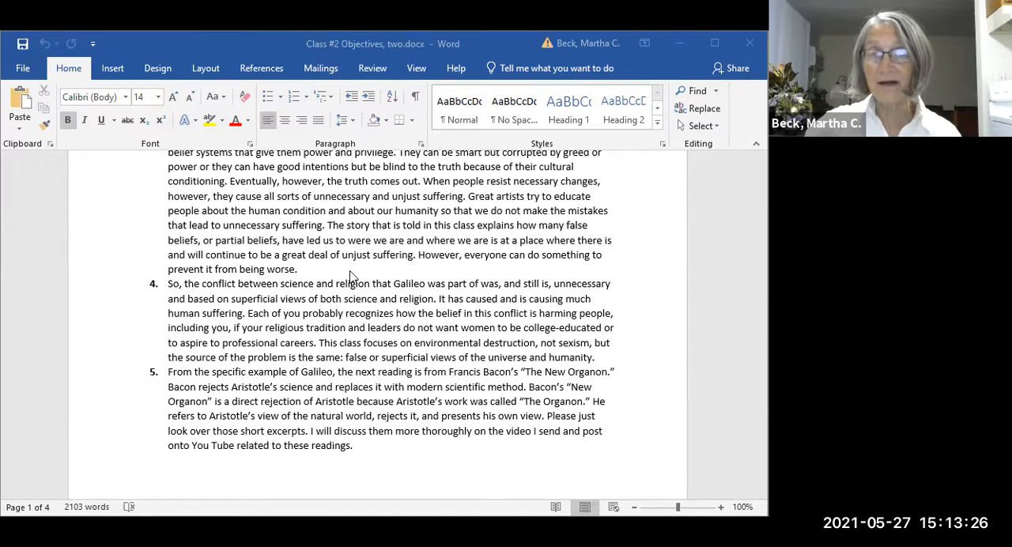
mouse_move(370, 271)
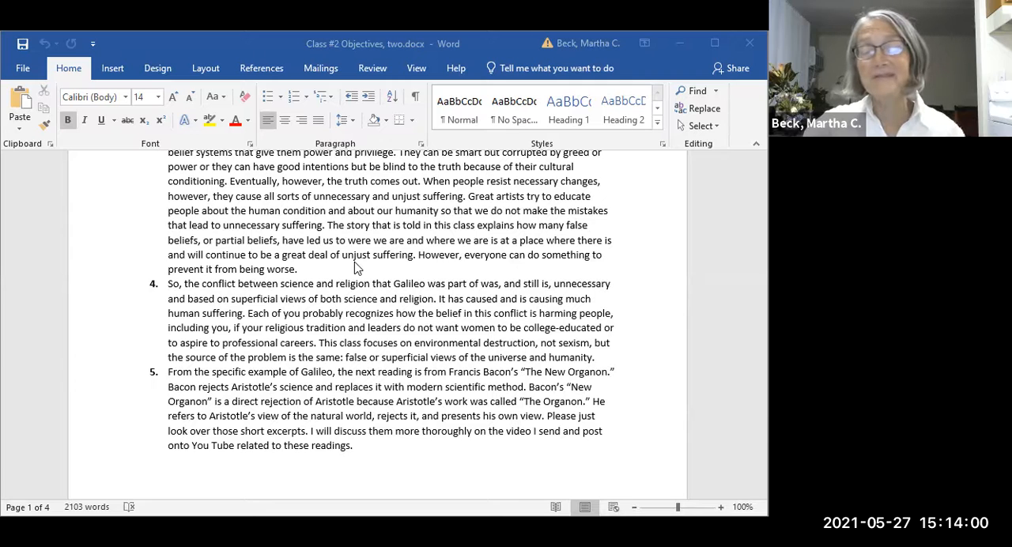
mouse_move(360, 239)
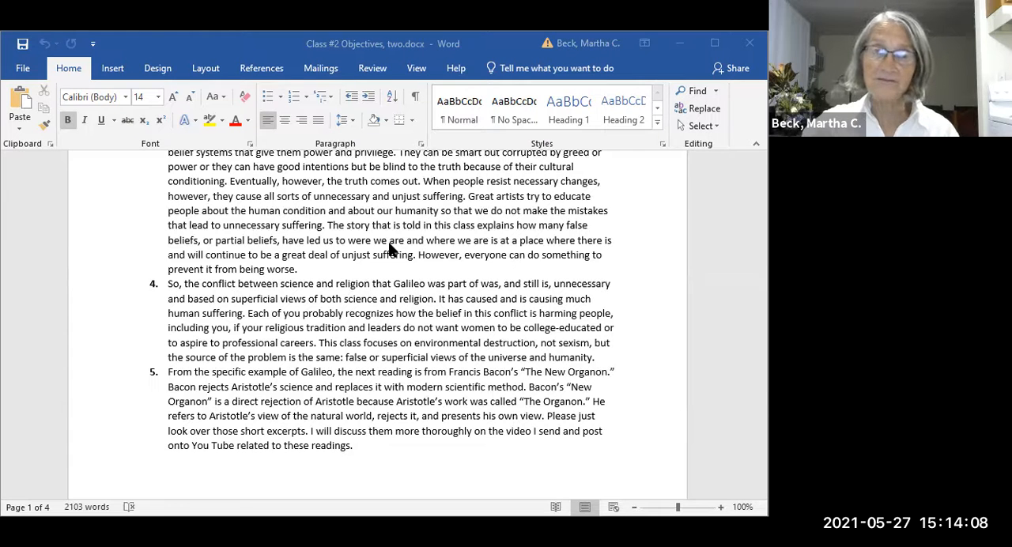
mouse_move(383, 256)
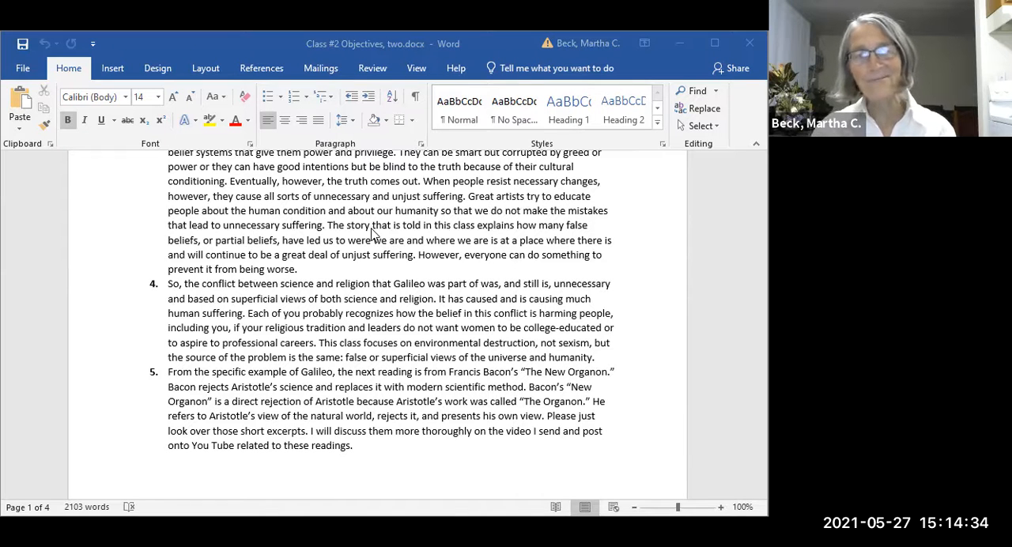
mouse_move(359, 280)
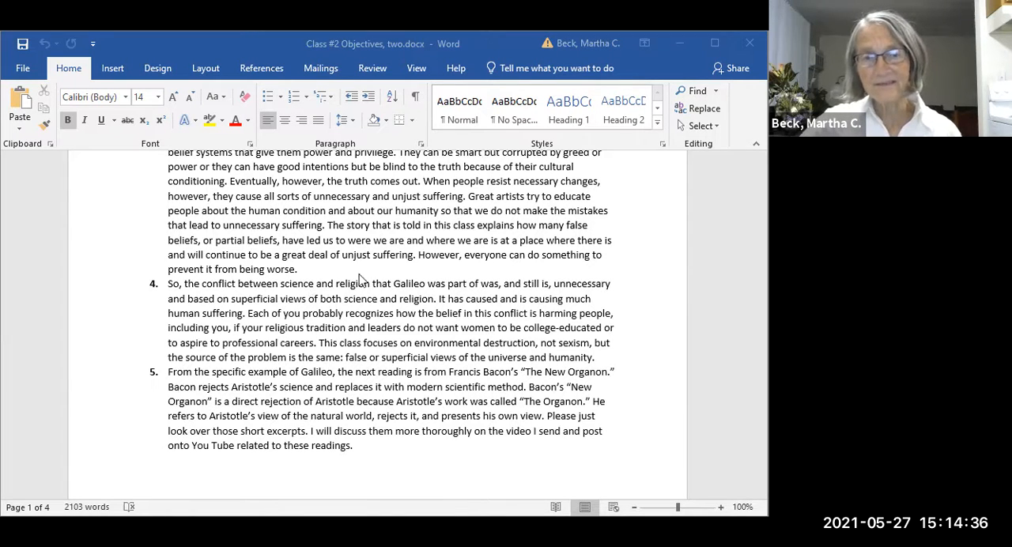
mouse_move(371, 257)
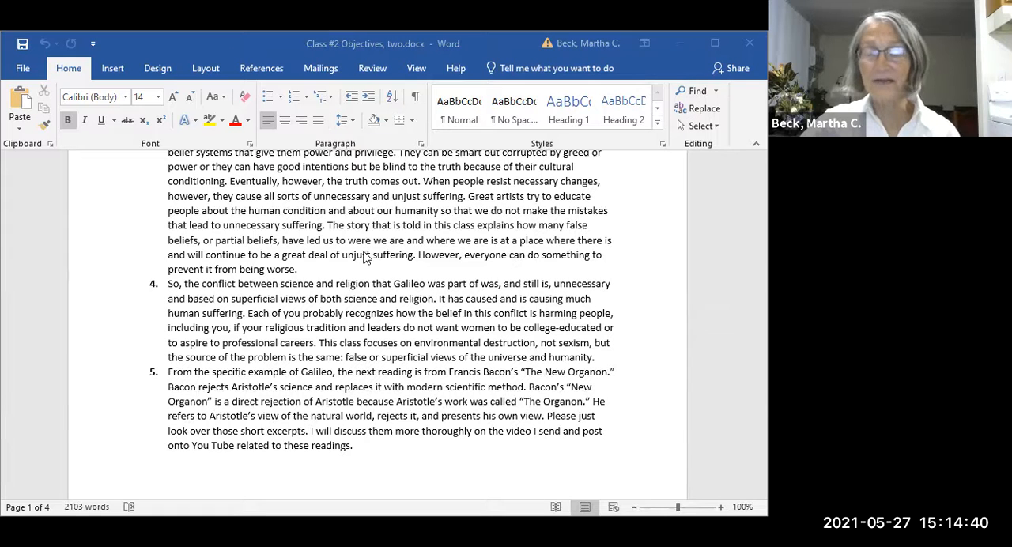
mouse_move(352, 257)
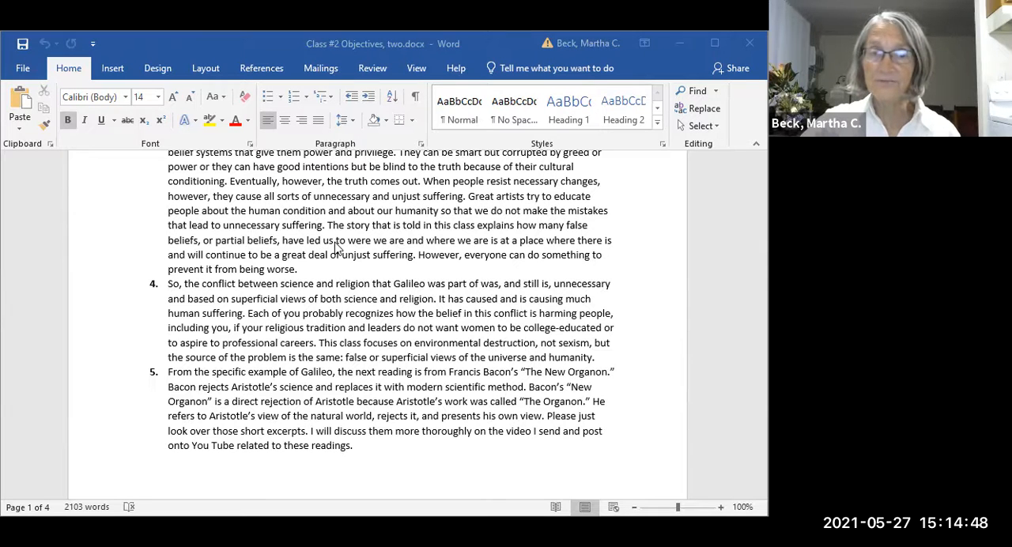
scroll(down, 3)
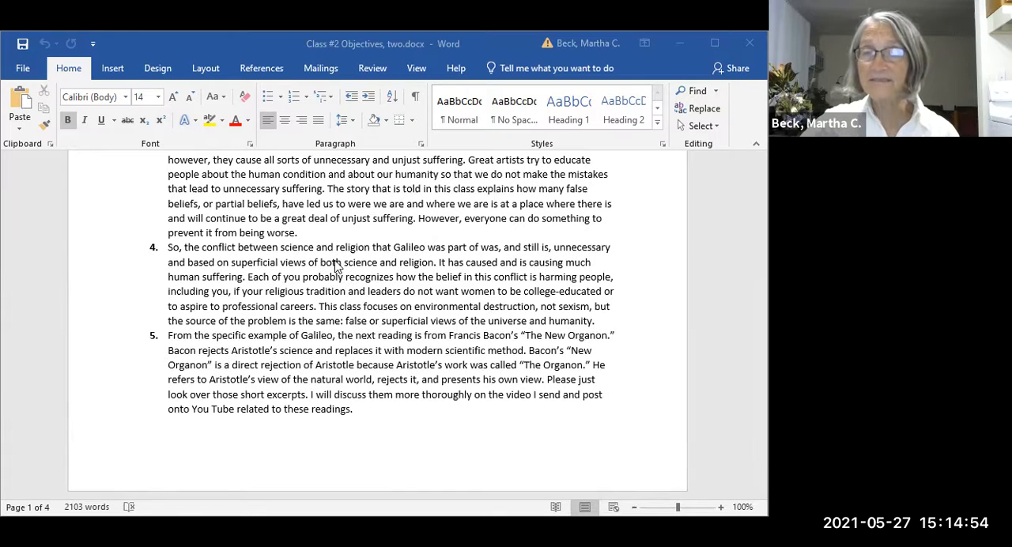
mouse_move(340, 277)
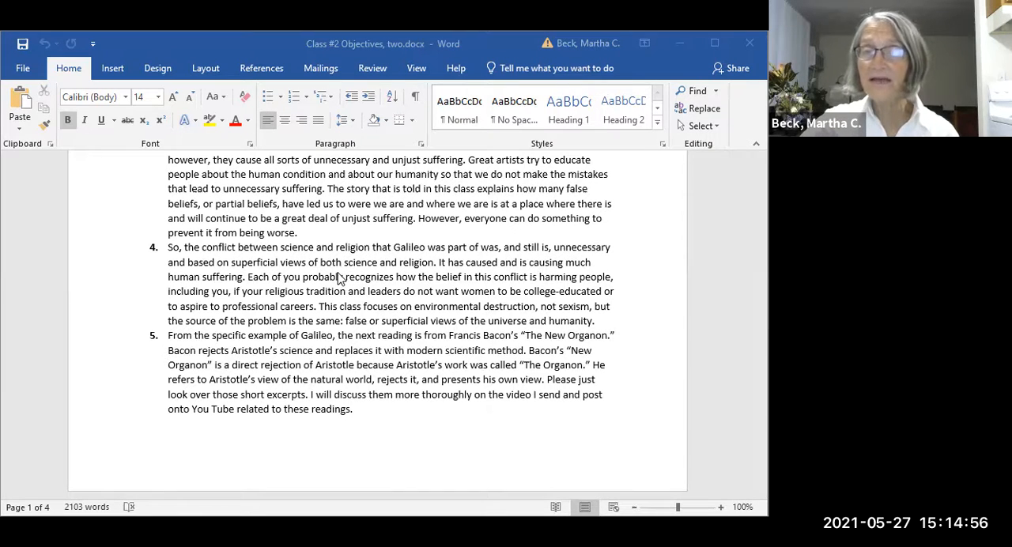
scroll(down, 3)
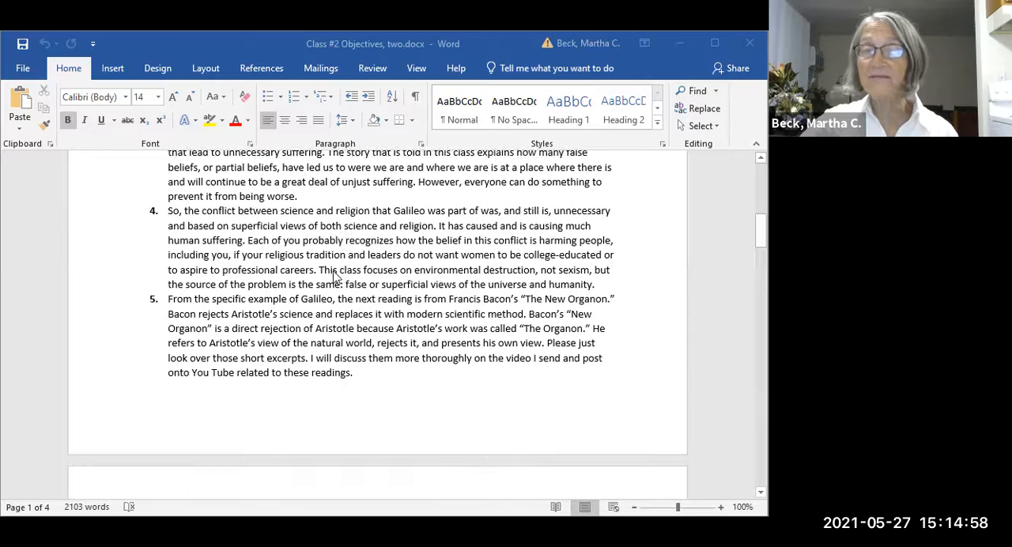
mouse_move(347, 255)
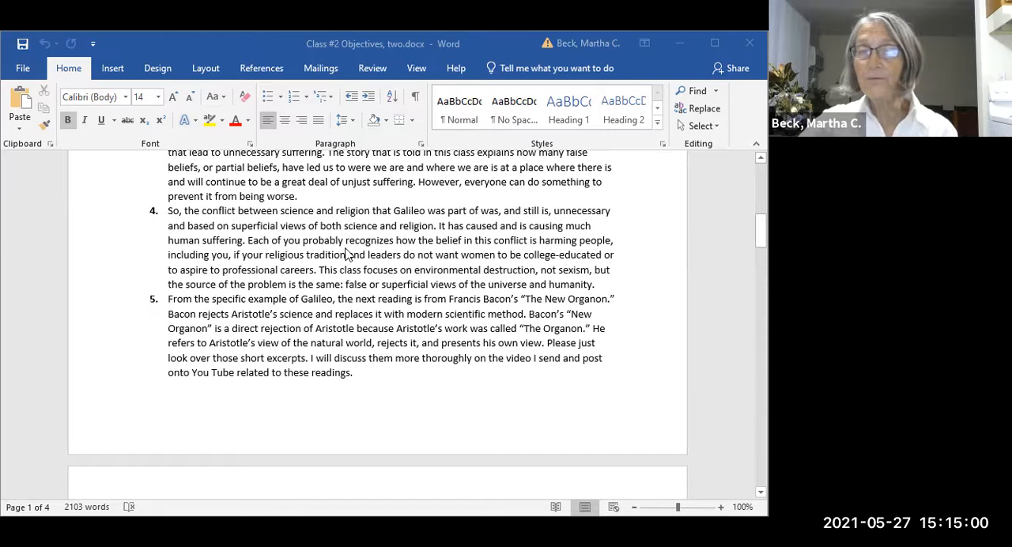
mouse_move(384, 253)
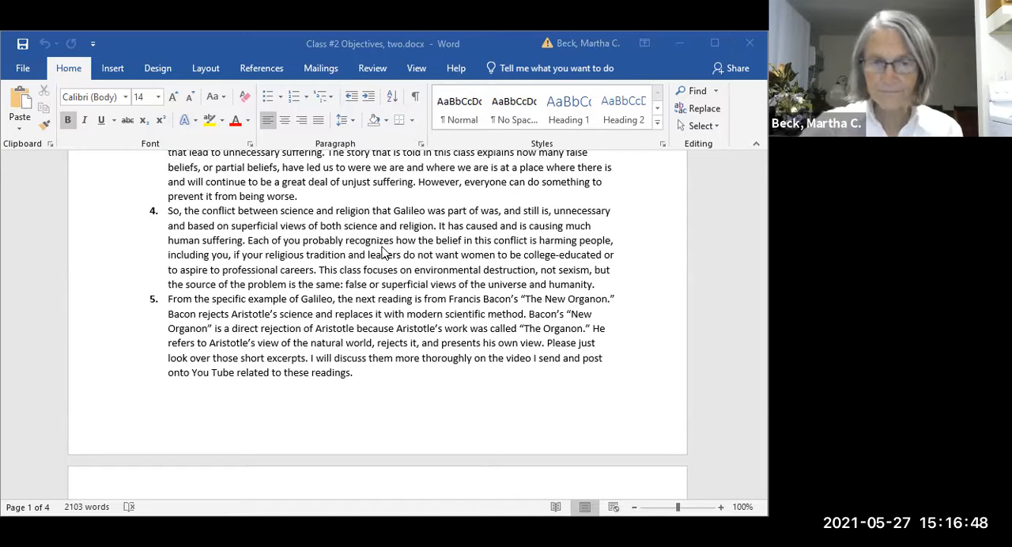
scroll(down, 3)
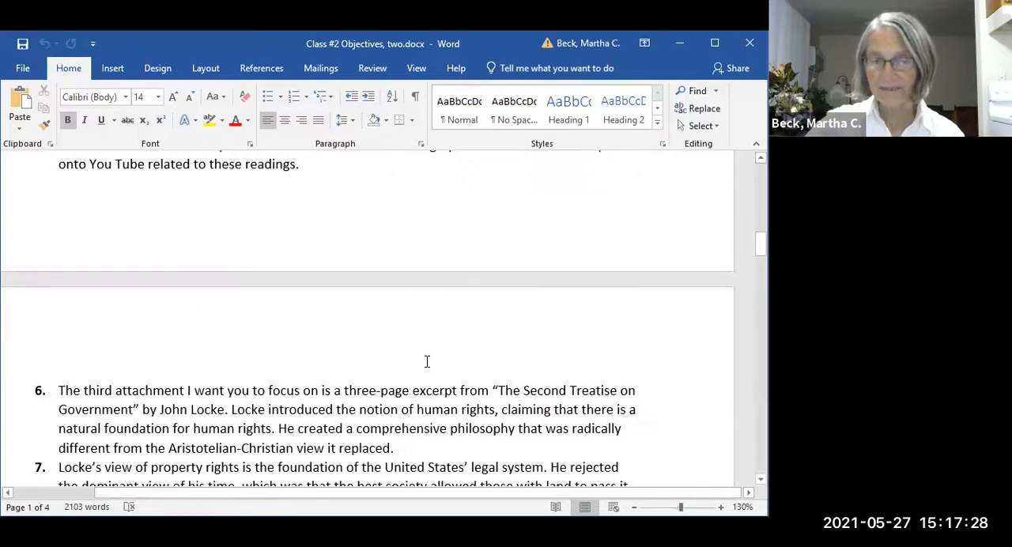
scroll(up, 3)
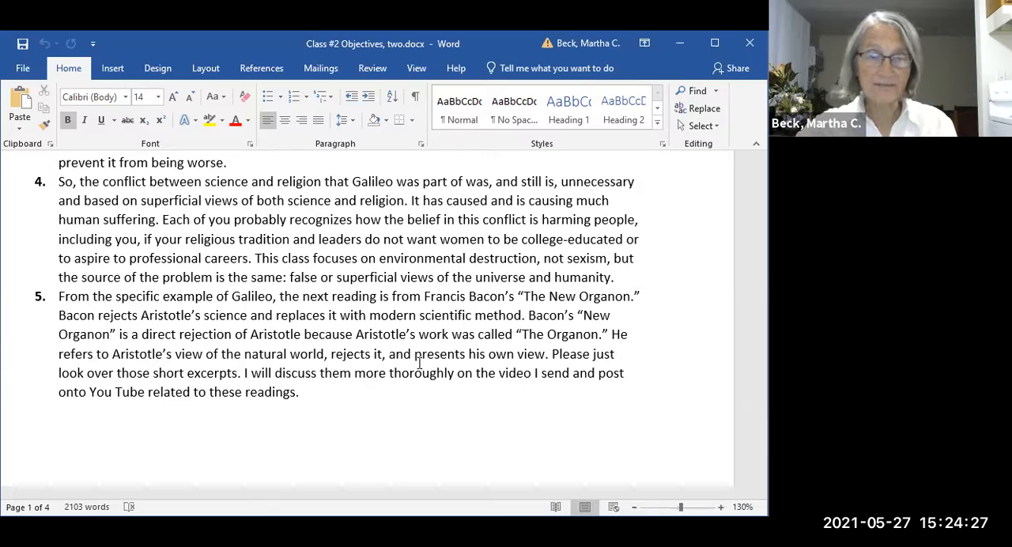
scroll(down, 3)
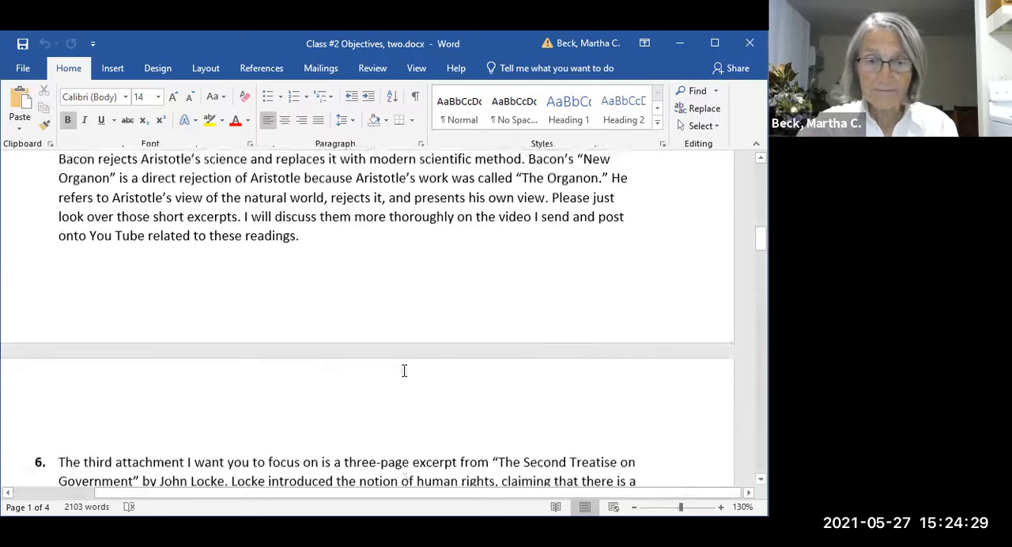
scroll(down, 3)
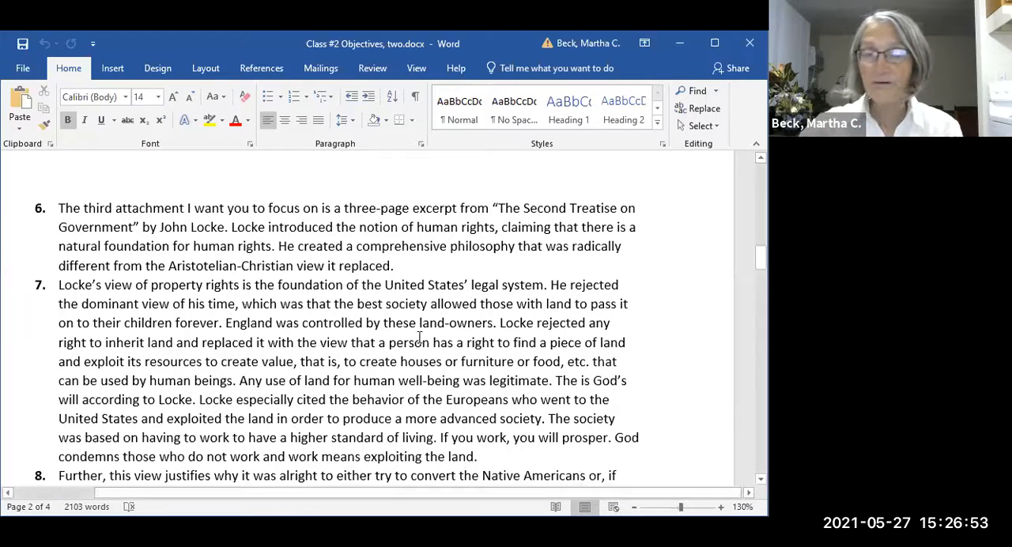
scroll(down, 3)
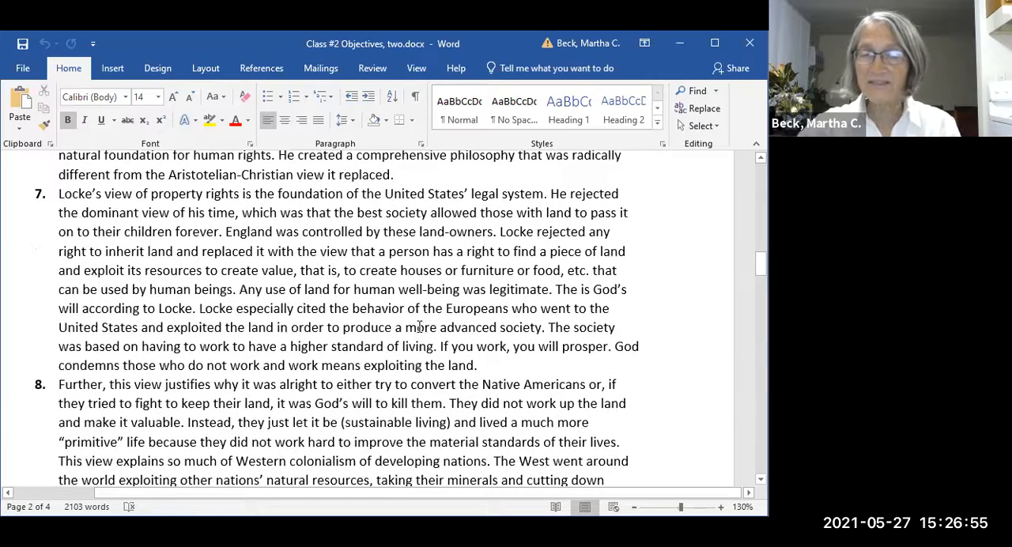
mouse_move(447, 451)
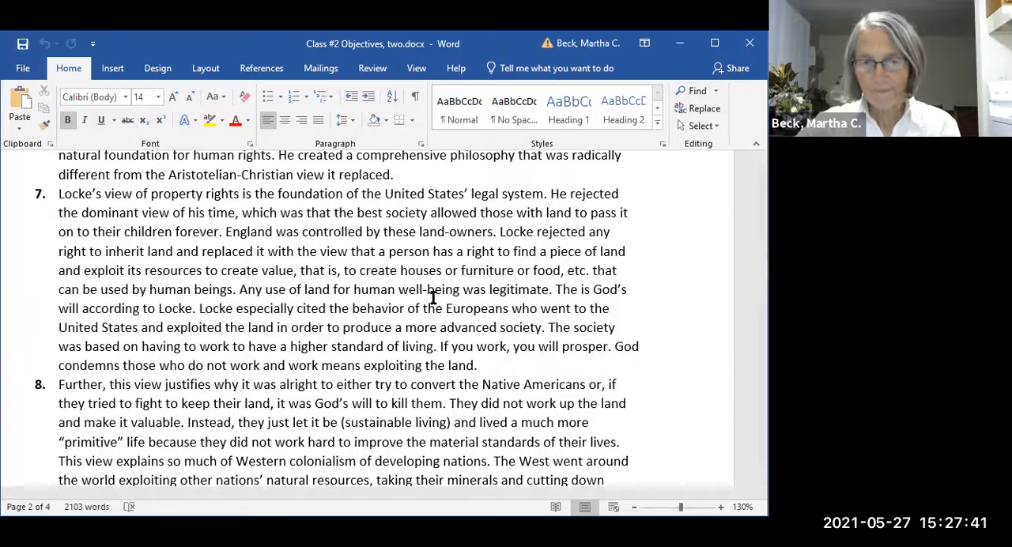
mouse_move(604, 154)
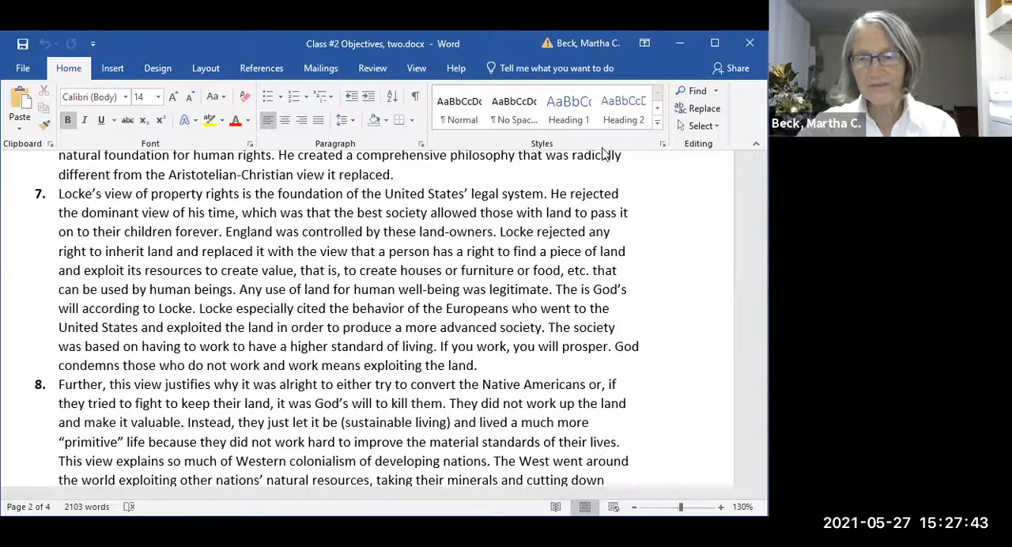